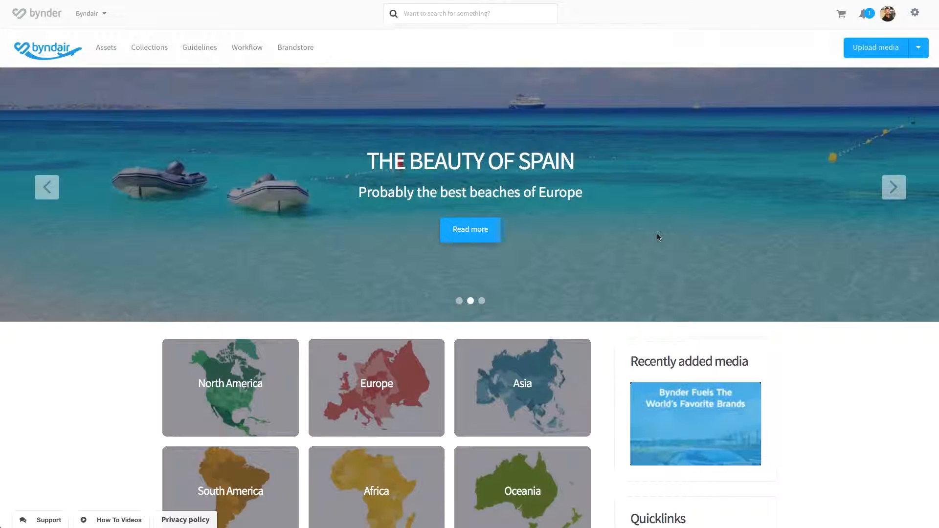
{"action": "mouse_move", "coordinate": [739, 121]}
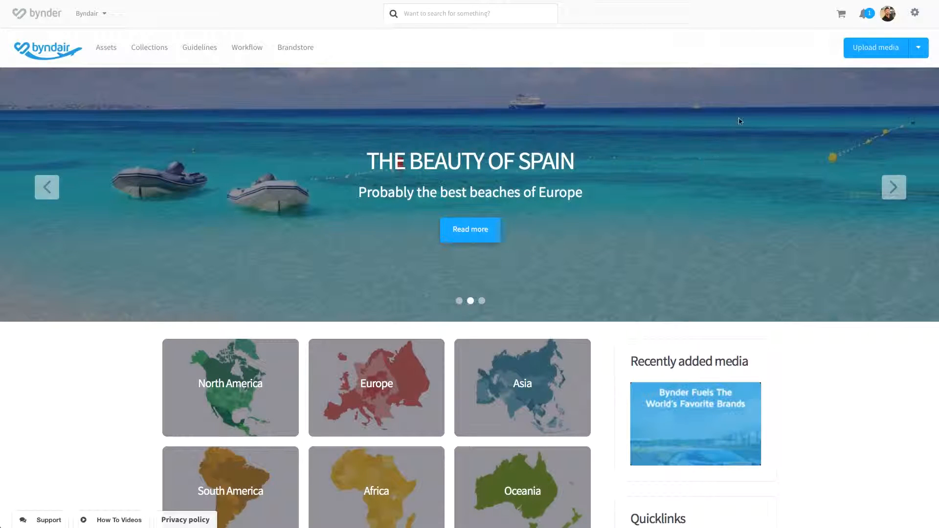
- Reveal the settings menu from the gear icon, listing Waiting room and Users & rights
{"action": "left_click", "coordinate": [915, 13]}
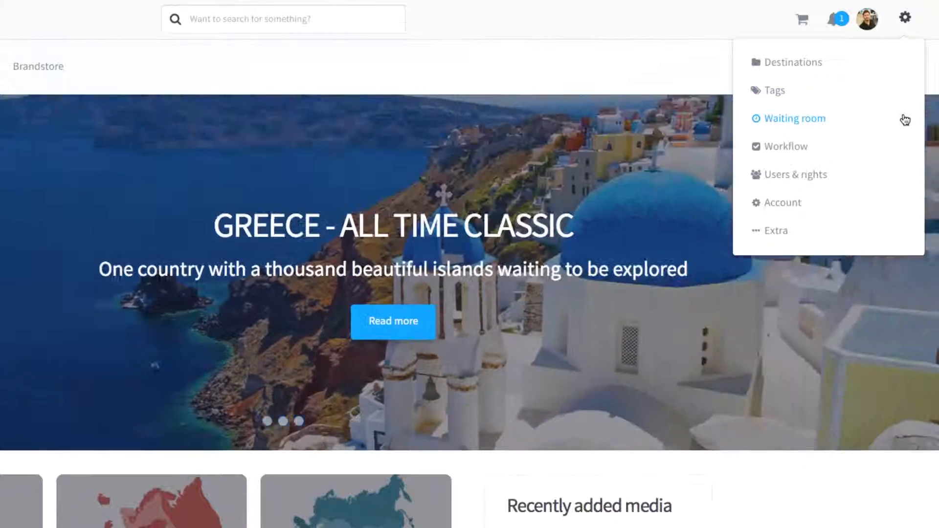
{"action": "mouse_move", "coordinate": [795, 174]}
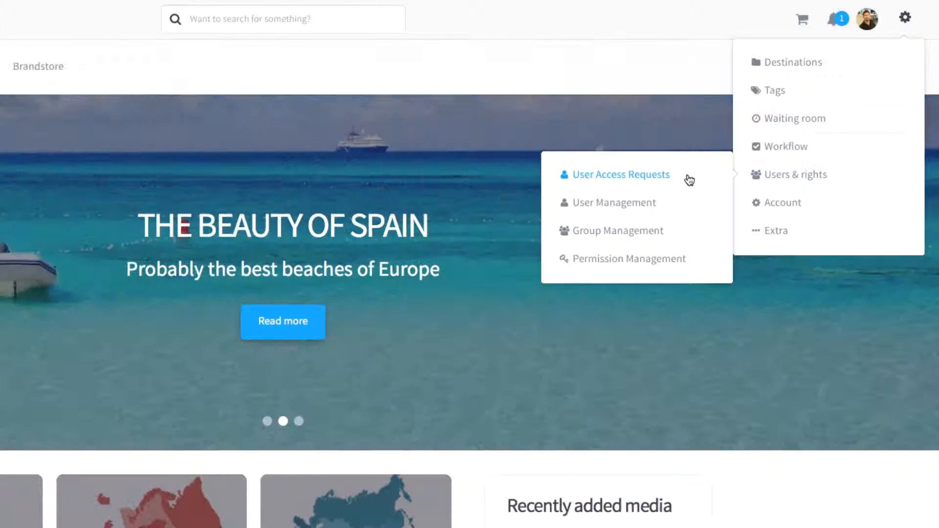
{"action": "mouse_move", "coordinate": [614, 203]}
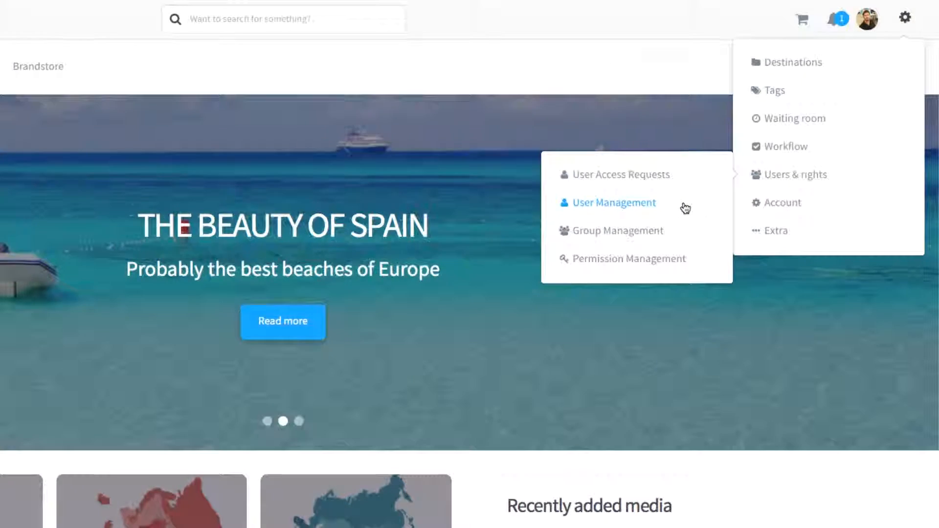
- Filter the user list to the name Curtis with the Employee profile, leaving one match
{"action": "left_click", "coordinate": [613, 203]}
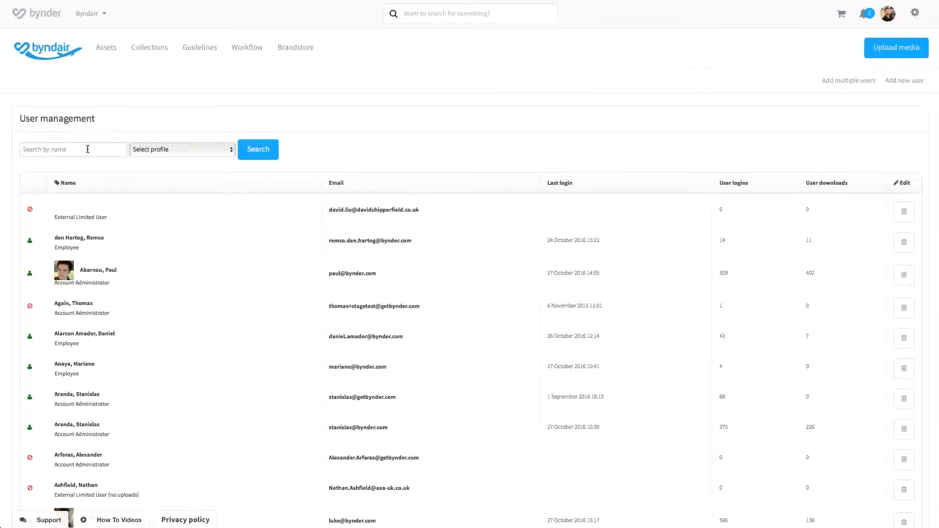
{"action": "type", "text": "Curtis"}
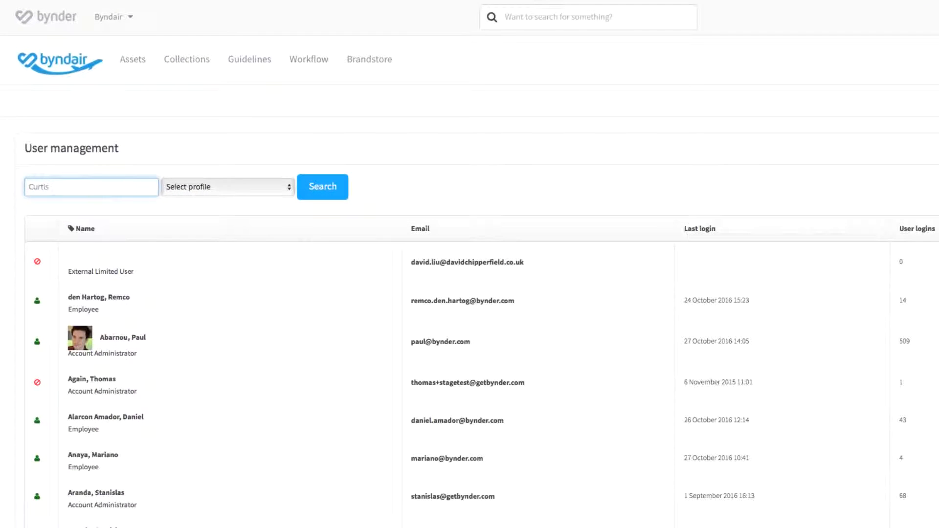
{"action": "left_click", "coordinate": [226, 186]}
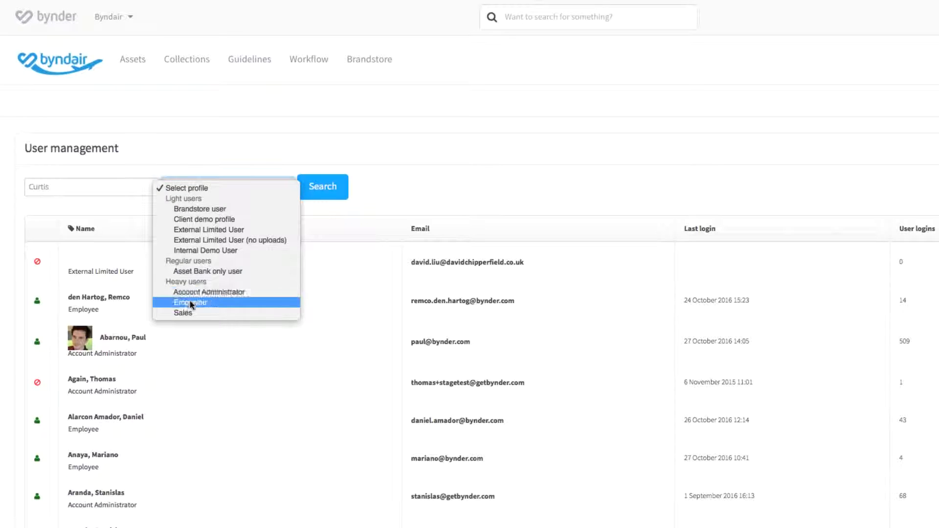
{"action": "left_click", "coordinate": [189, 302]}
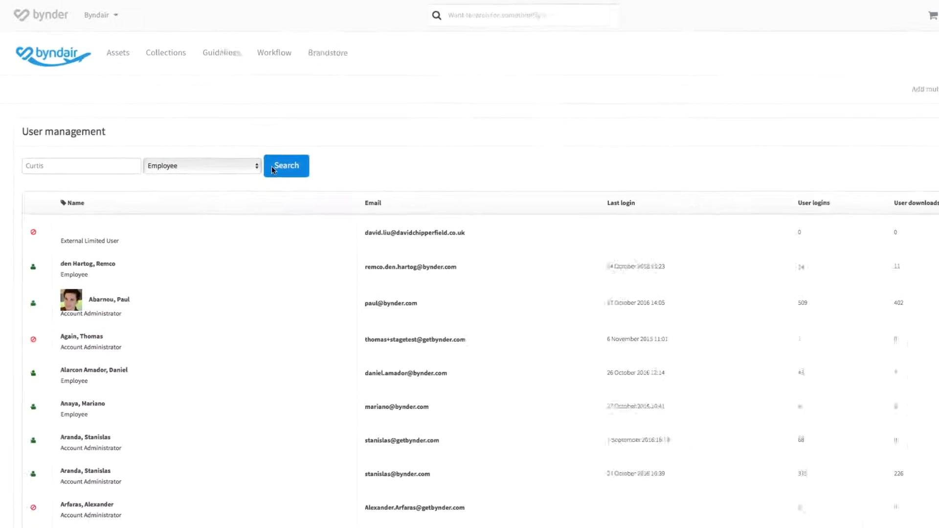
{"action": "left_click", "coordinate": [286, 165]}
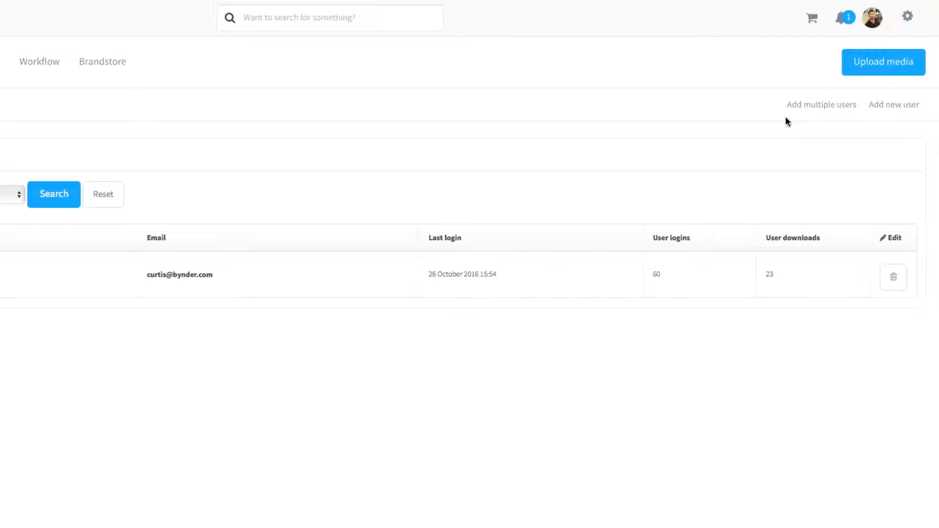
{"action": "mouse_move", "coordinate": [860, 123]}
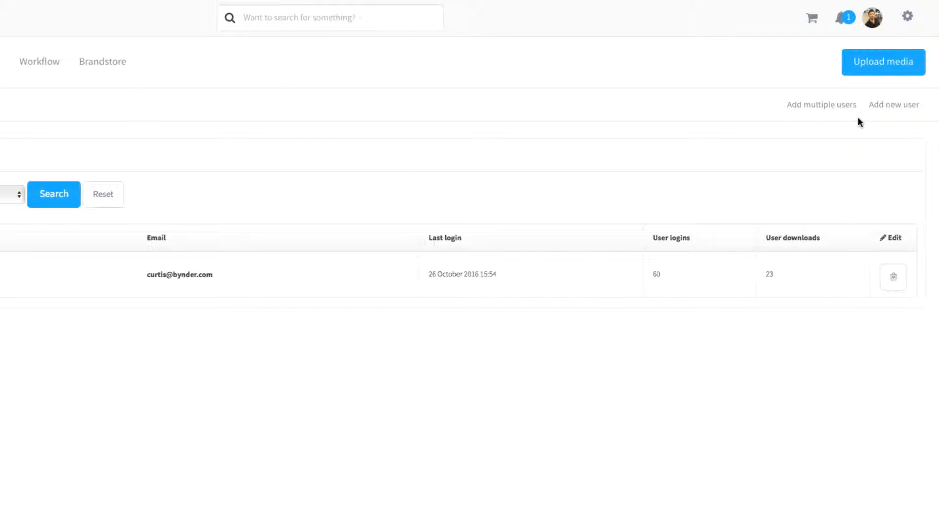
{"action": "mouse_move", "coordinate": [868, 124]}
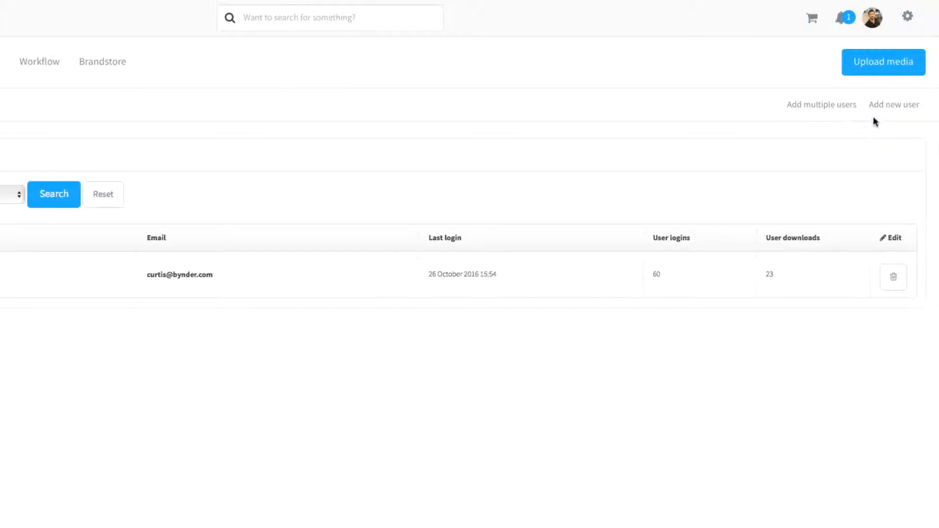
{"action": "left_click", "coordinate": [893, 105]}
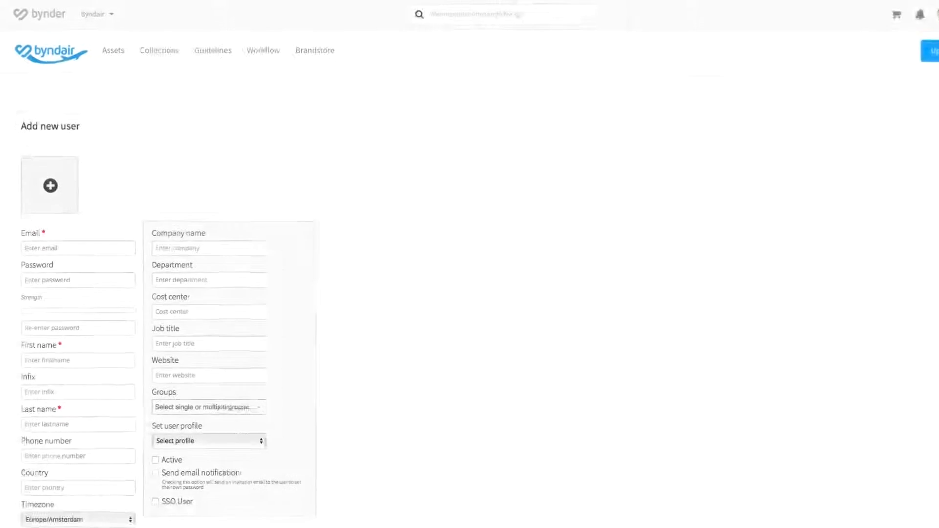
{"action": "scroll", "scroll_direction": "down", "scroll_amount": 3}
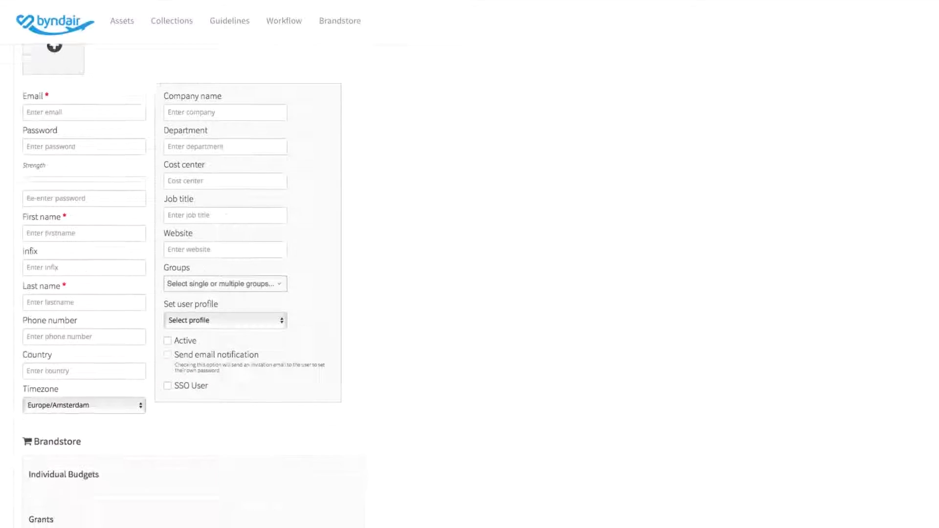
{"action": "scroll", "scroll_direction": "down", "scroll_amount": 3}
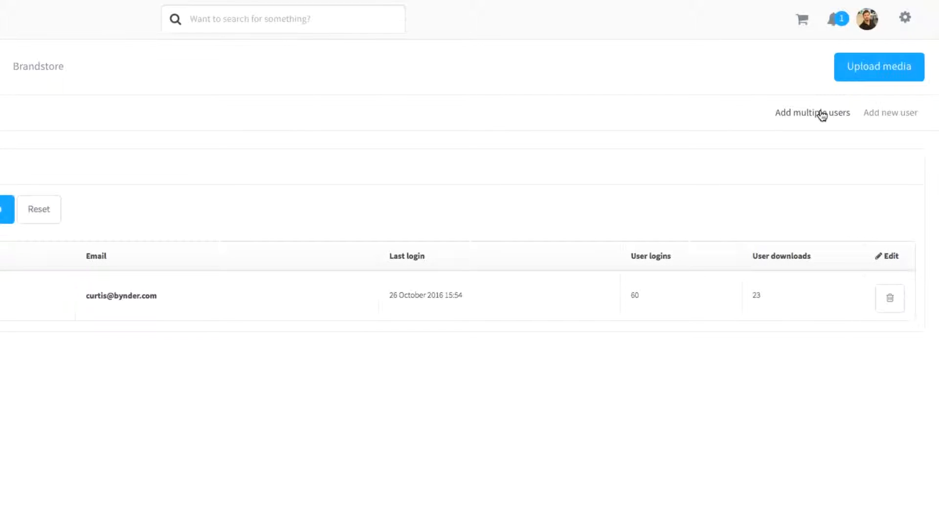
- Save a batch of active Account Administrator users from the pasted email list
{"action": "left_click", "coordinate": [812, 113]}
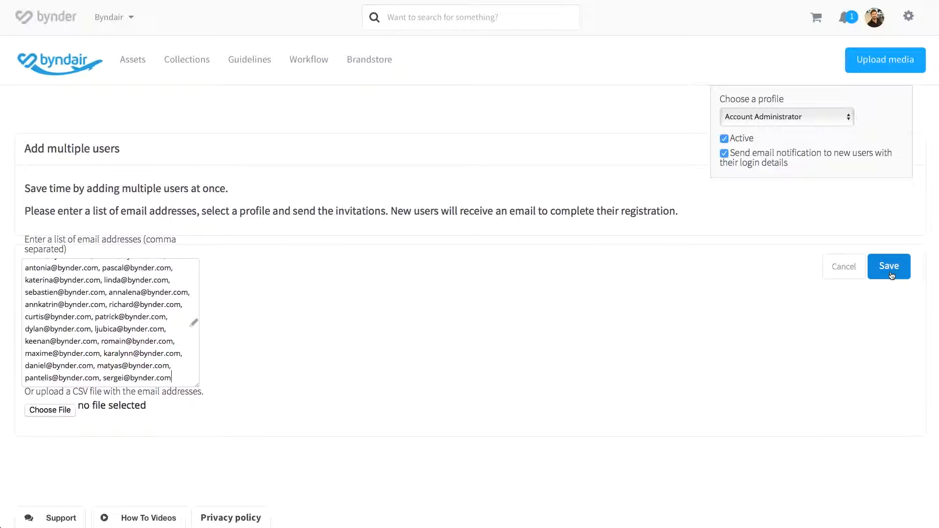
{"action": "left_click", "coordinate": [908, 16]}
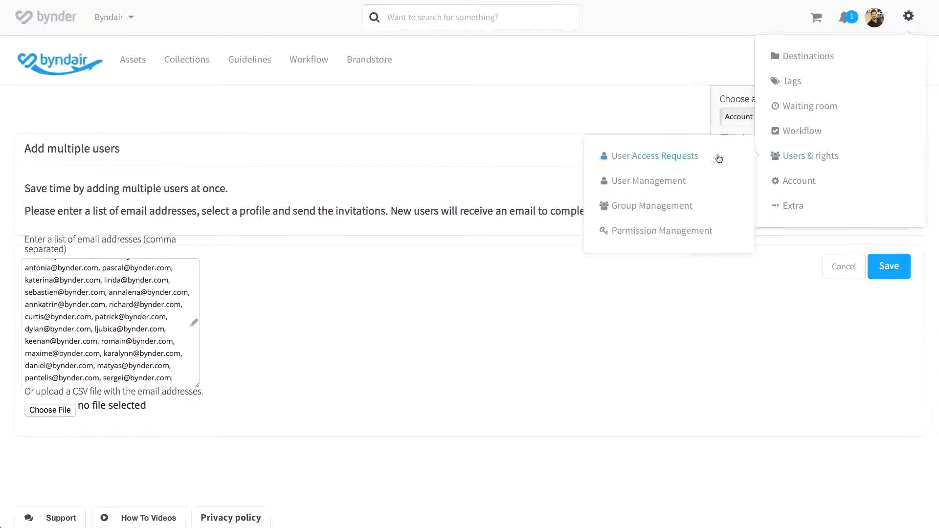
- Save a group named New, described as New Bynder Group, with one member
{"action": "left_click", "coordinate": [651, 205]}
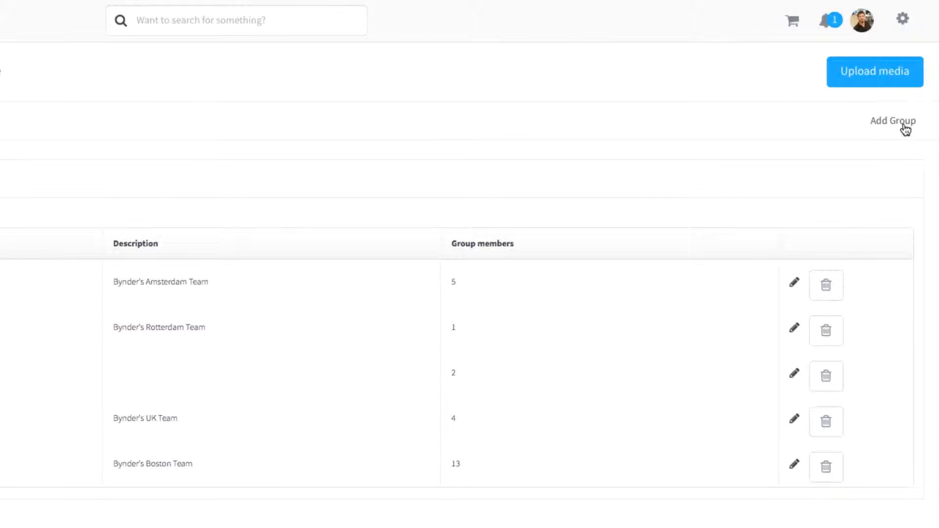
{"action": "left_click", "coordinate": [892, 120]}
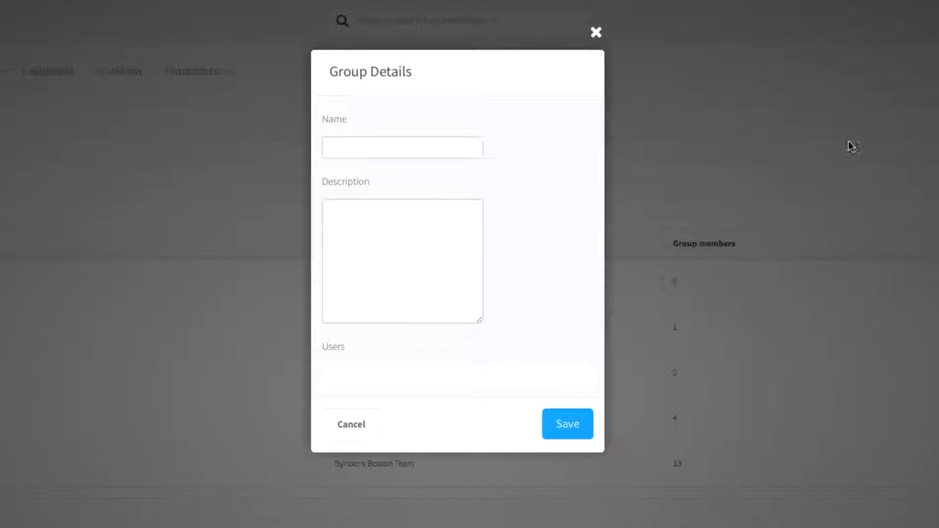
{"action": "type", "text": "New"}
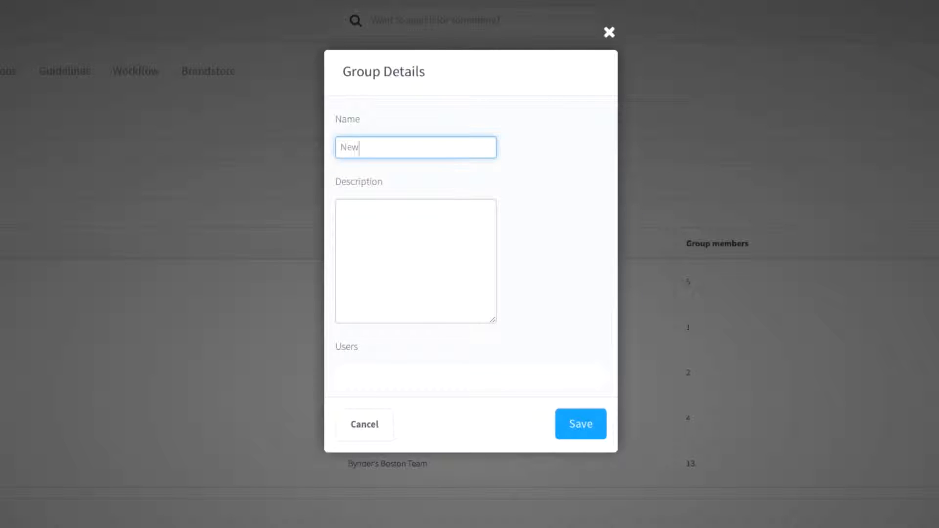
{"action": "type", "text": "New Bynder Group"}
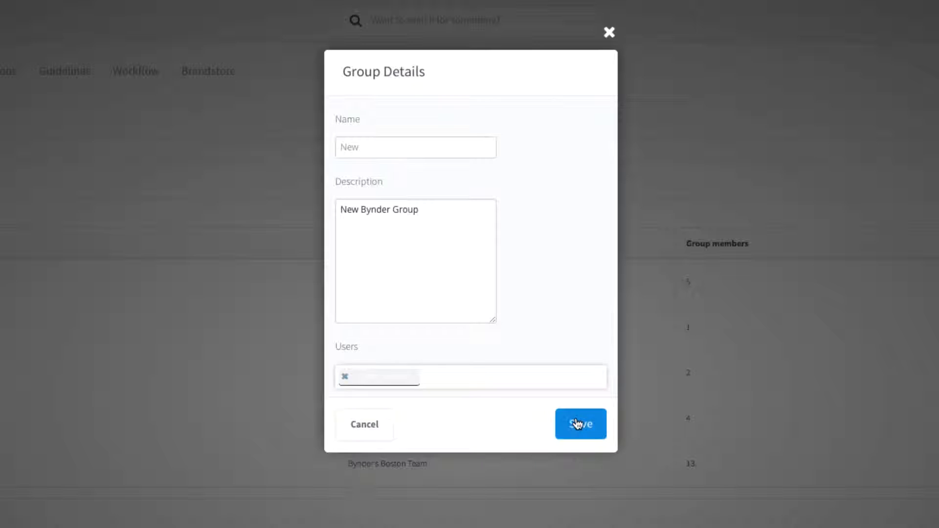
{"action": "left_click", "coordinate": [580, 424]}
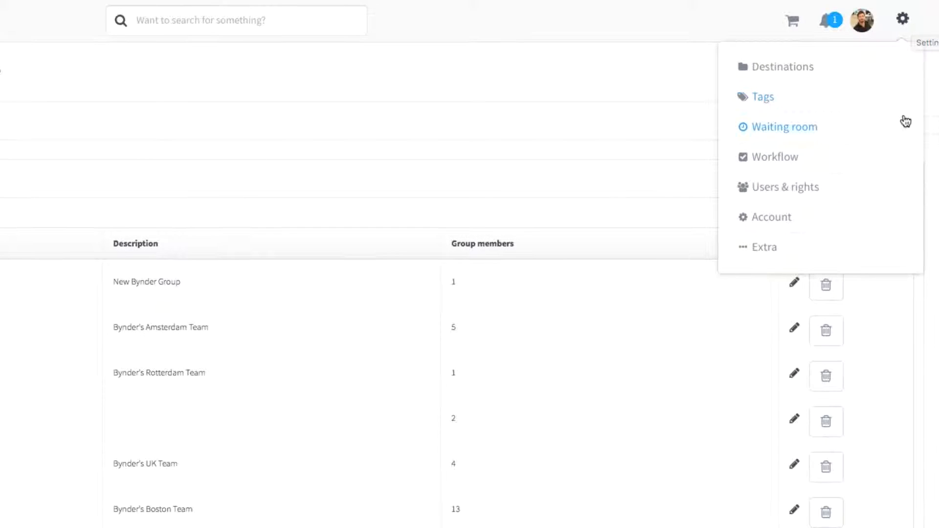
{"action": "mouse_move", "coordinate": [784, 186]}
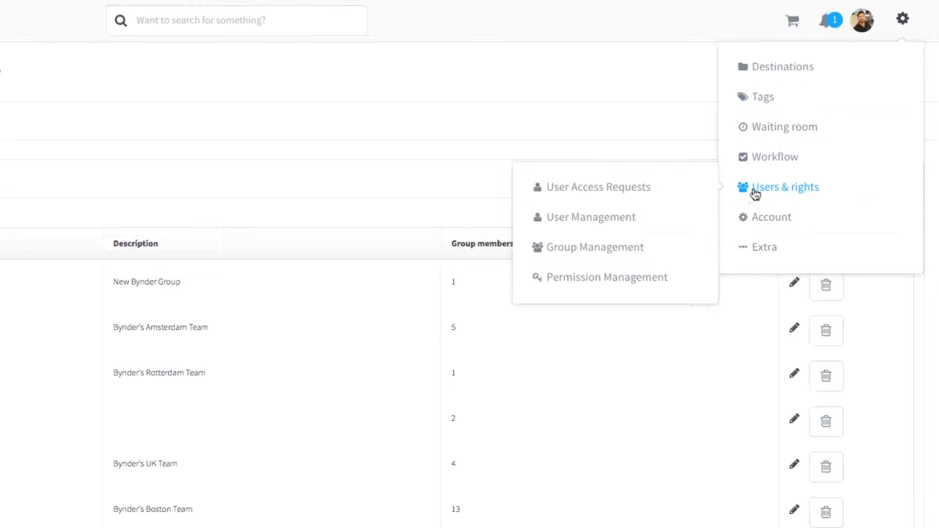
{"action": "mouse_move", "coordinate": [605, 277]}
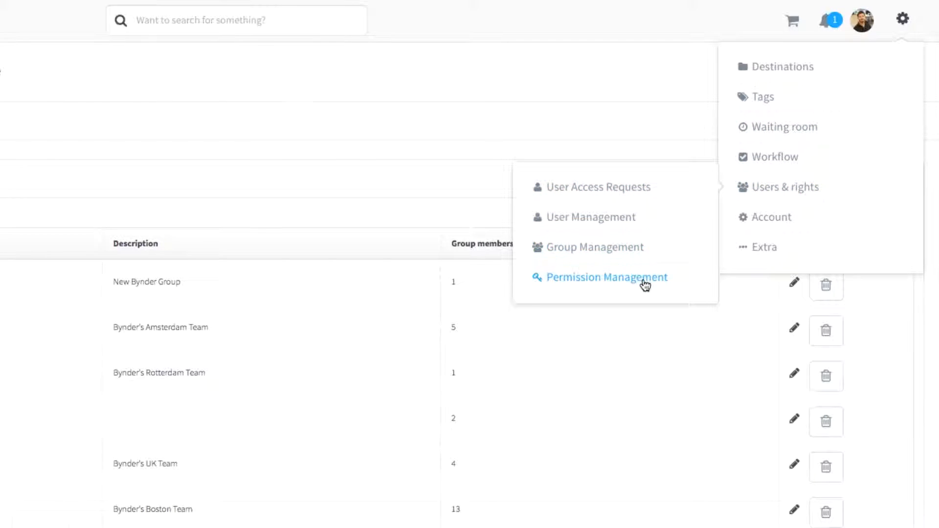
- Review the Asset Bank only profile's permissions down to the Extra settings options
{"action": "left_click", "coordinate": [607, 277]}
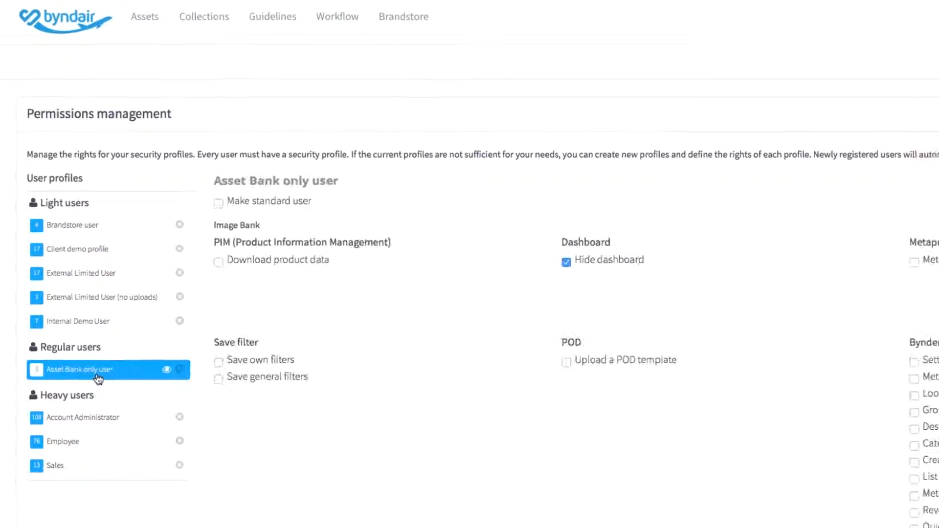
{"action": "scroll", "scroll_direction": "down", "scroll_amount": 3}
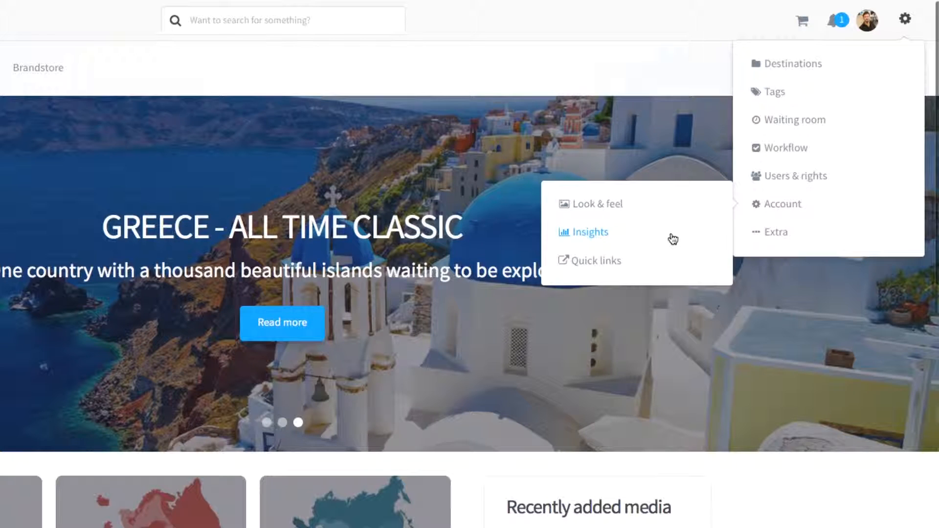
- Show the uploads chart of 419 assets and add an empty Select a metric slot
{"action": "left_click", "coordinate": [589, 232]}
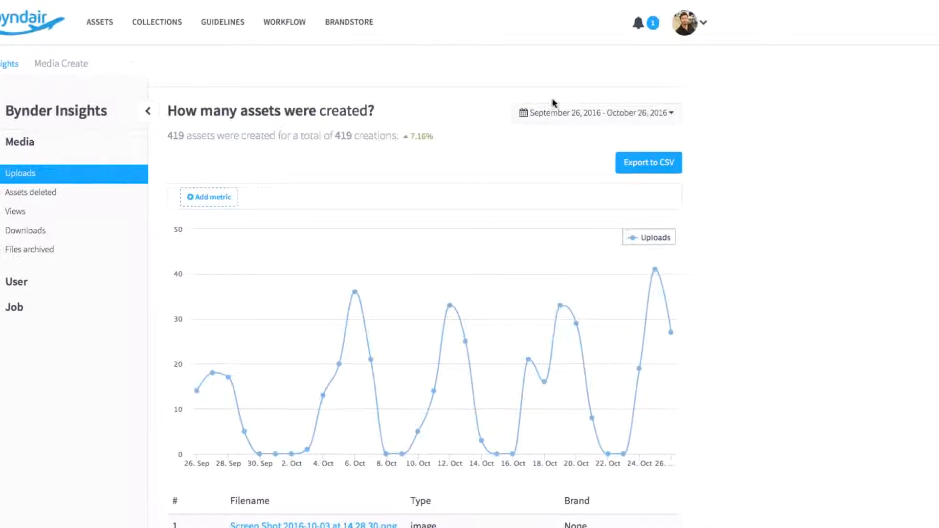
{"action": "left_click", "coordinate": [209, 196]}
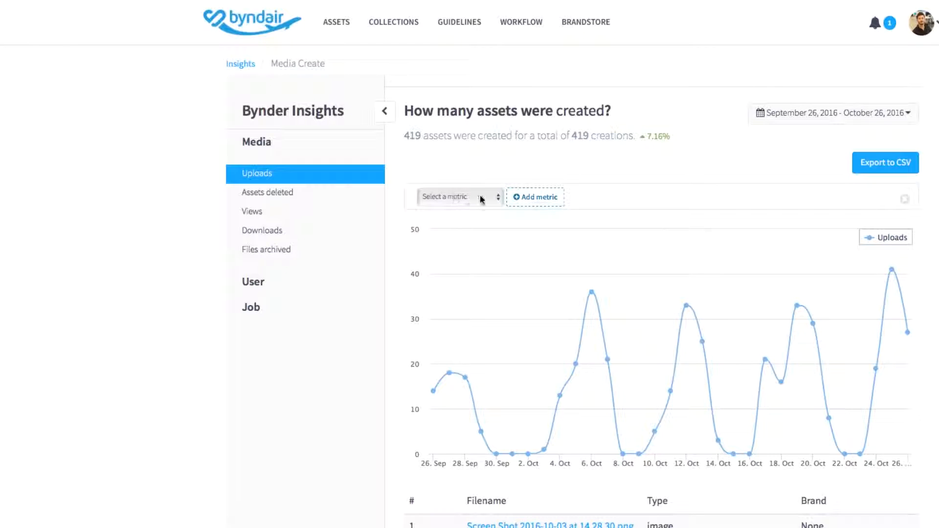
{"action": "left_click", "coordinate": [455, 196]}
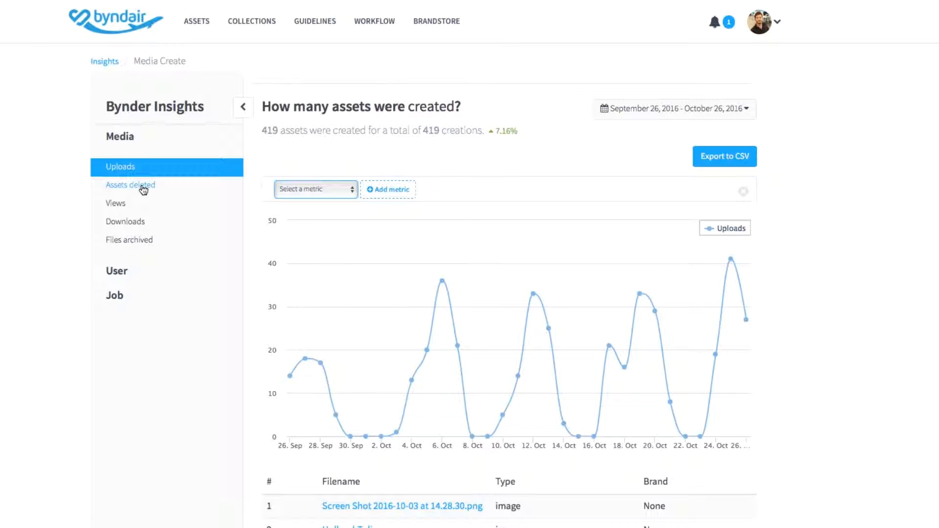
{"action": "mouse_move", "coordinate": [125, 222]}
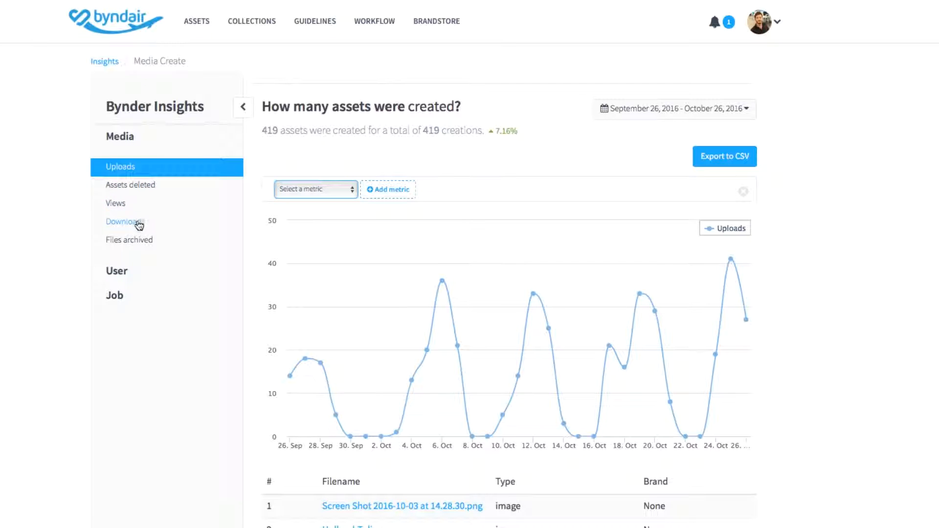
{"action": "mouse_move", "coordinate": [129, 240]}
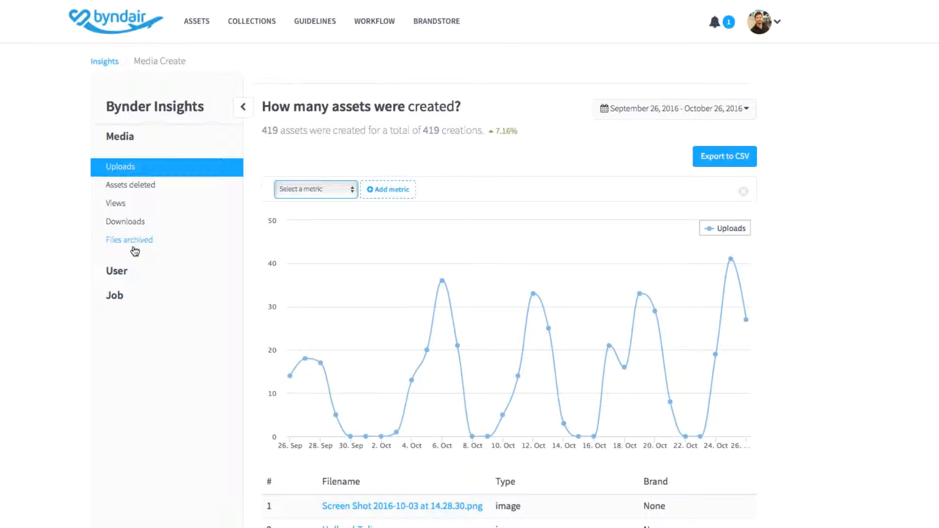
- View New users, then the Logins chart: 101 users, 810 logins
{"action": "left_click", "coordinate": [116, 271]}
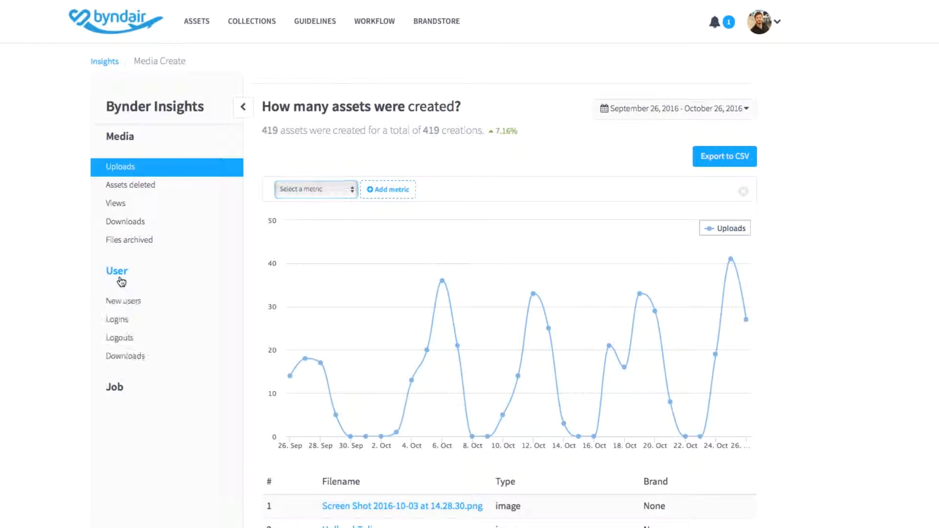
{"action": "left_click", "coordinate": [123, 300]}
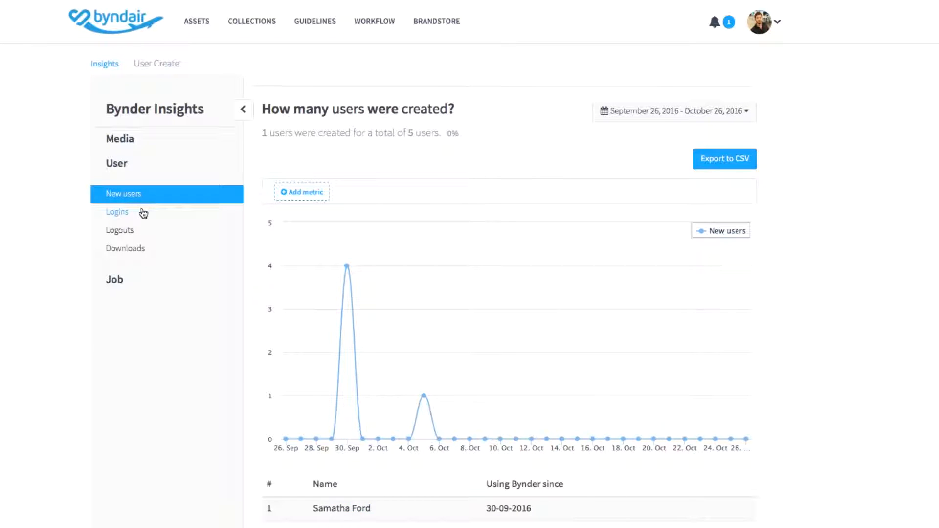
{"action": "mouse_move", "coordinate": [138, 233]}
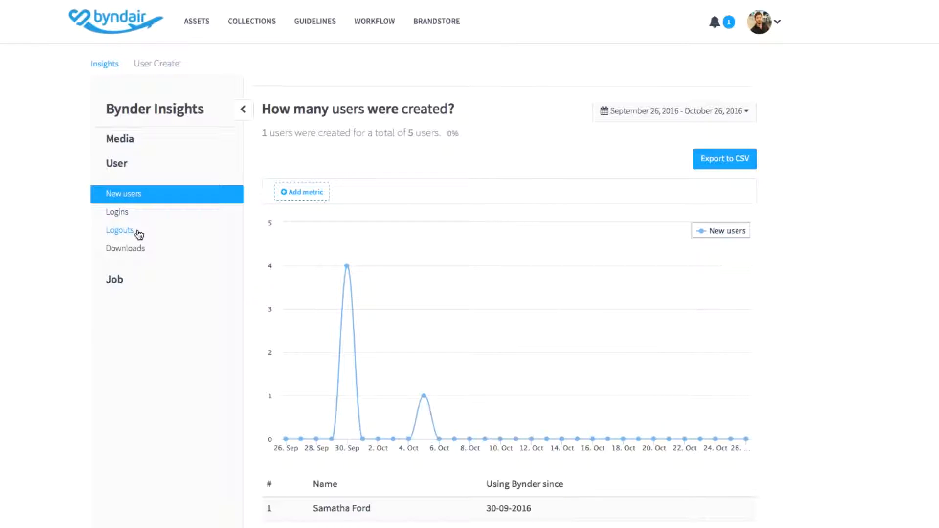
{"action": "mouse_move", "coordinate": [125, 249]}
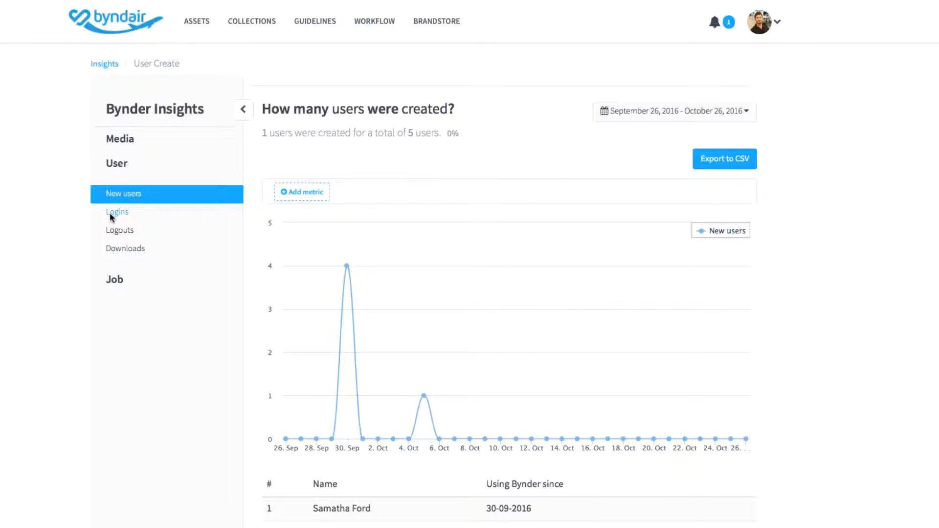
{"action": "left_click", "coordinate": [116, 212]}
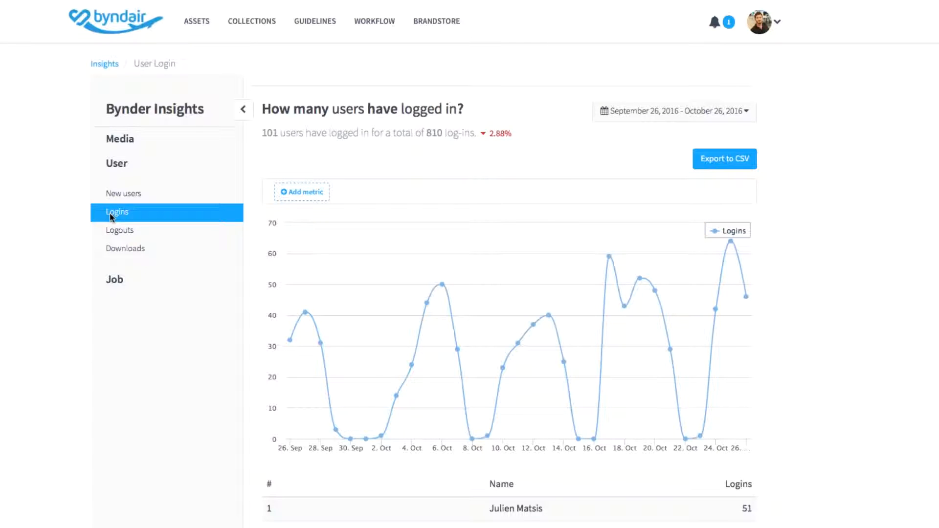
{"action": "mouse_move", "coordinate": [115, 279]}
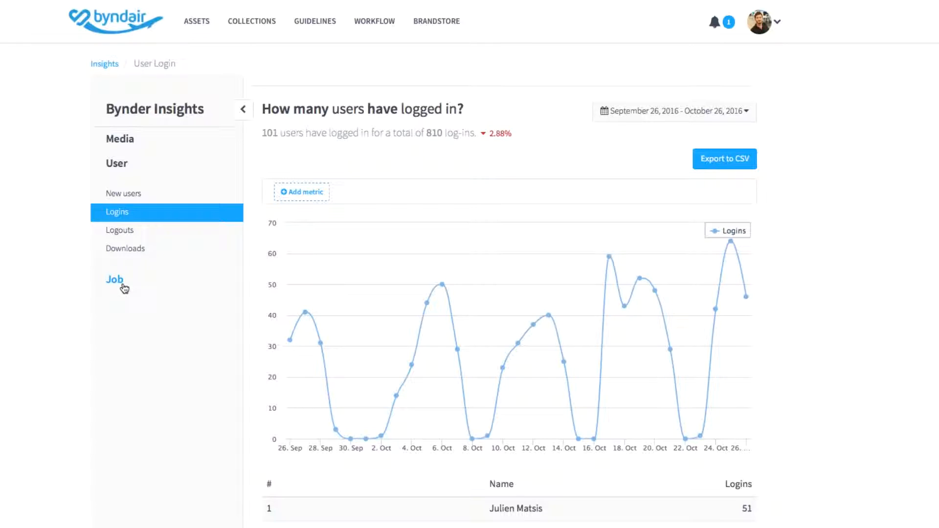
- View Jobs created, then Job duration: 26 jobs finished in 64 workdays, with the jobs table
{"action": "left_click", "coordinate": [115, 279]}
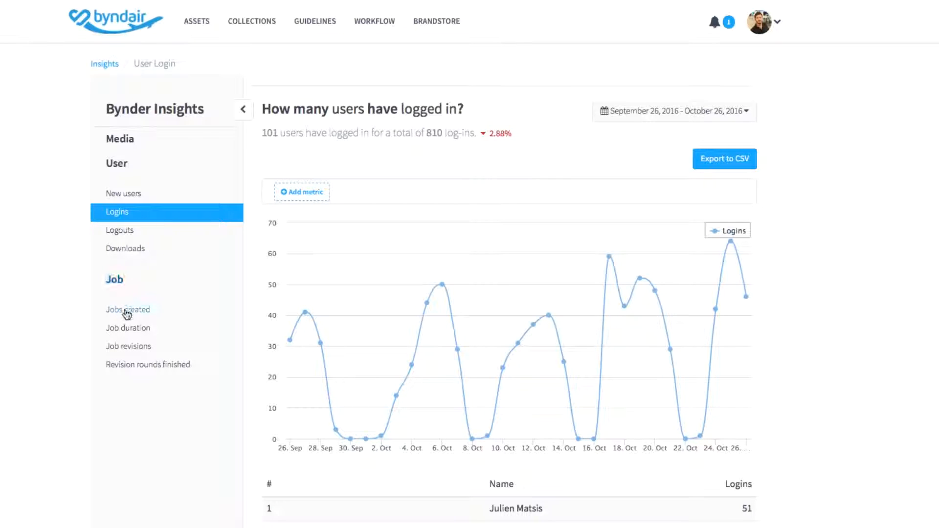
{"action": "left_click", "coordinate": [127, 310]}
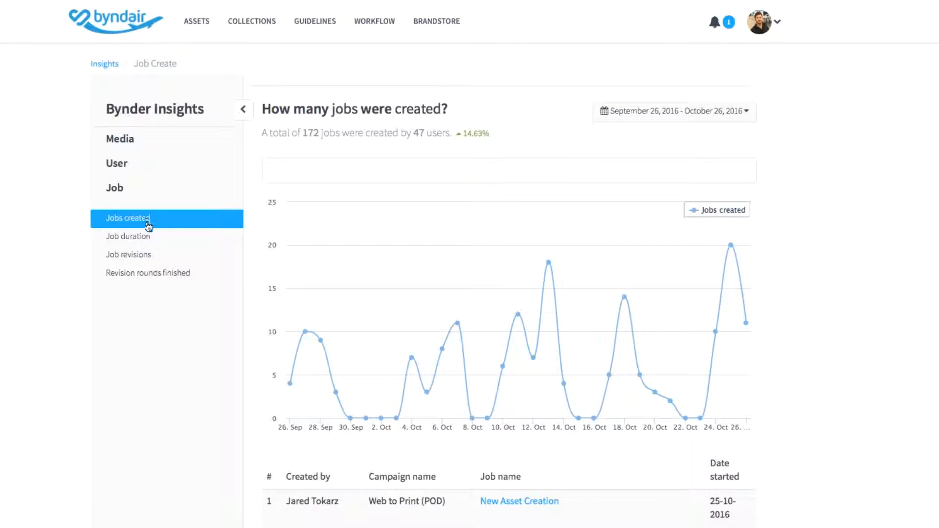
{"action": "mouse_move", "coordinate": [128, 254]}
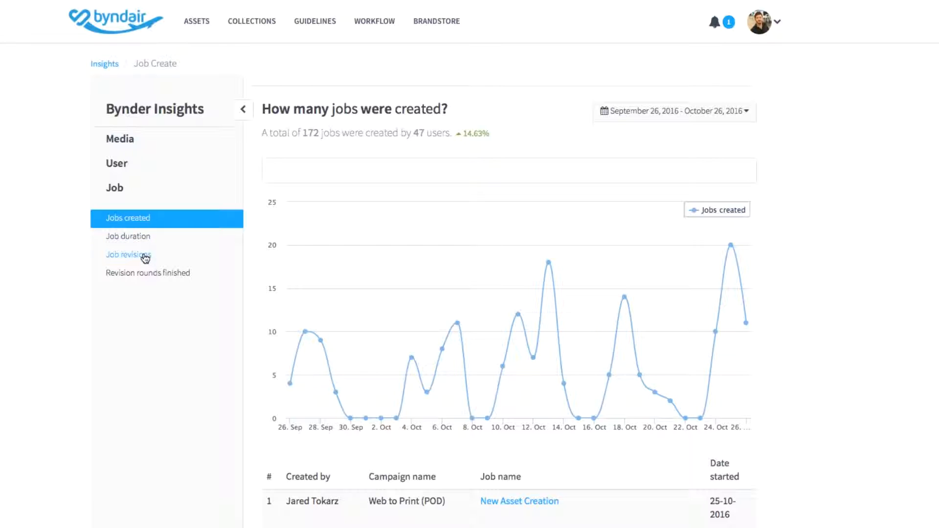
{"action": "mouse_move", "coordinate": [138, 274]}
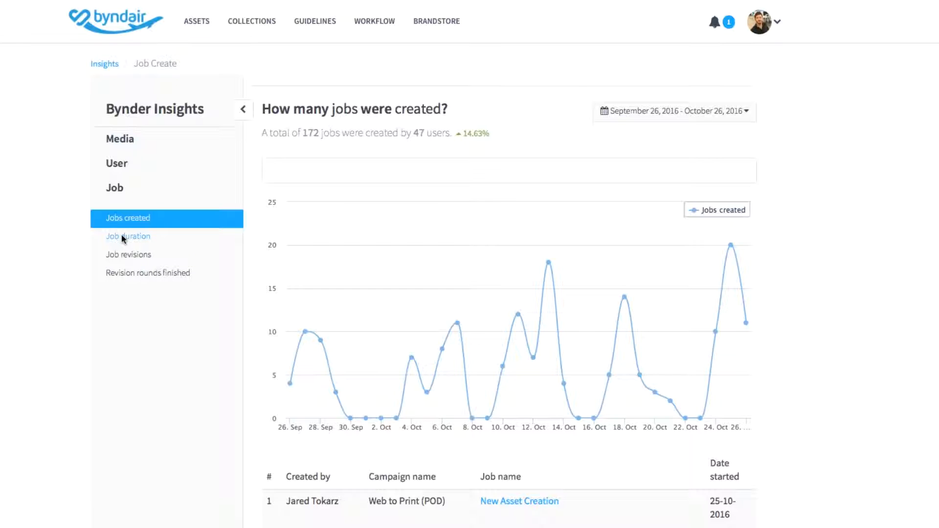
{"action": "left_click", "coordinate": [127, 236]}
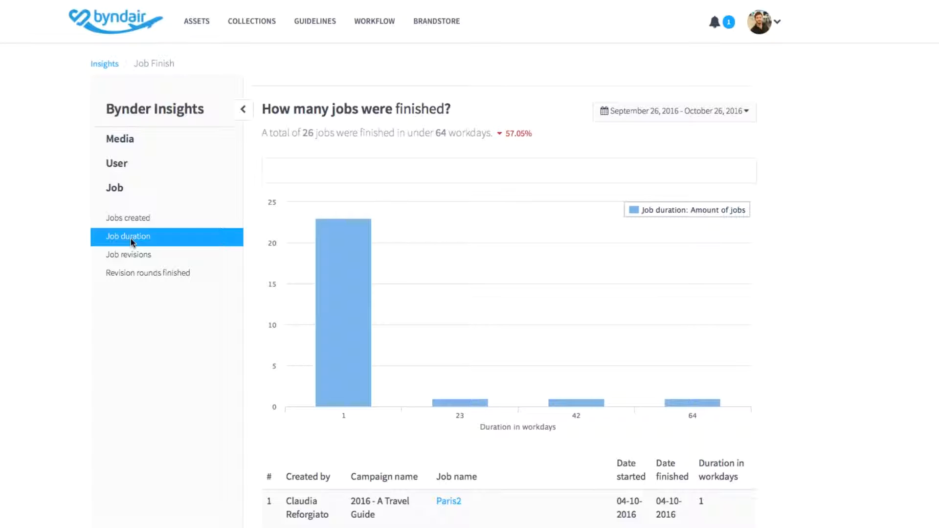
{"action": "scroll", "scroll_direction": "down", "scroll_amount": 3}
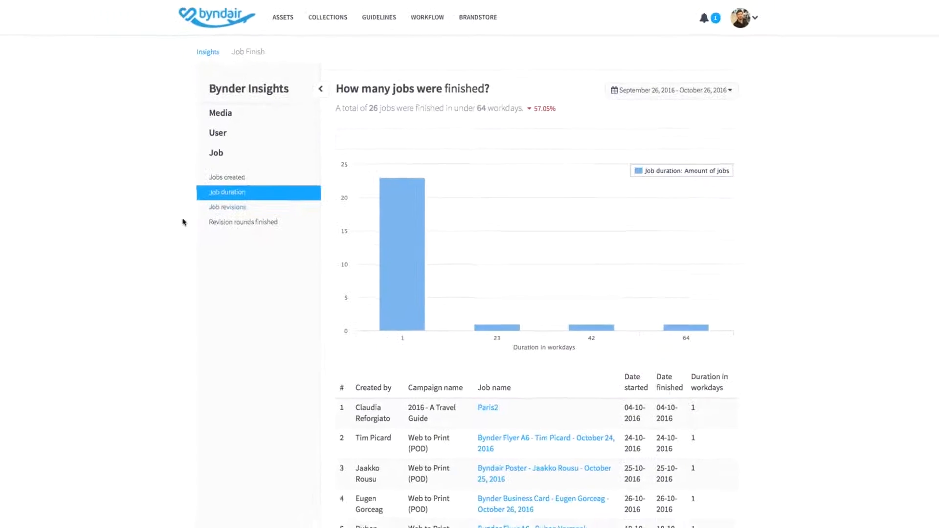
{"action": "scroll", "scroll_direction": "down", "scroll_amount": 3}
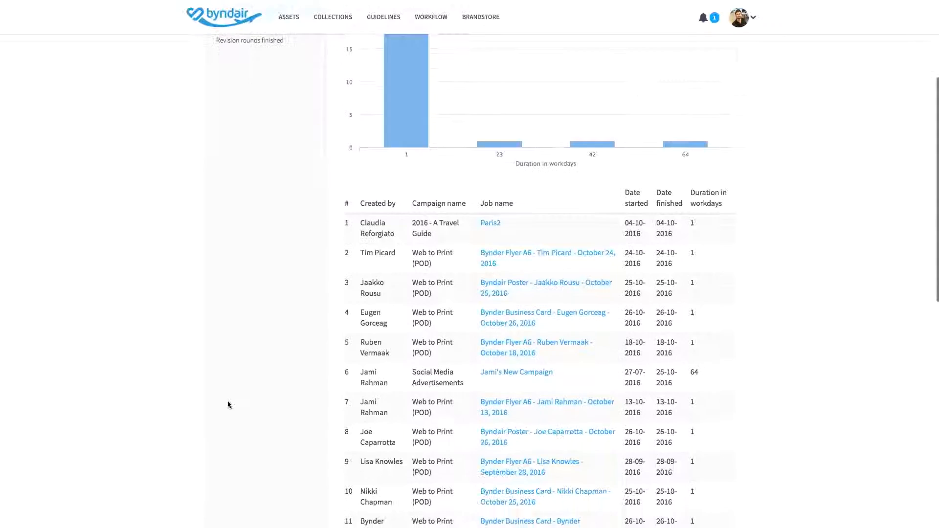